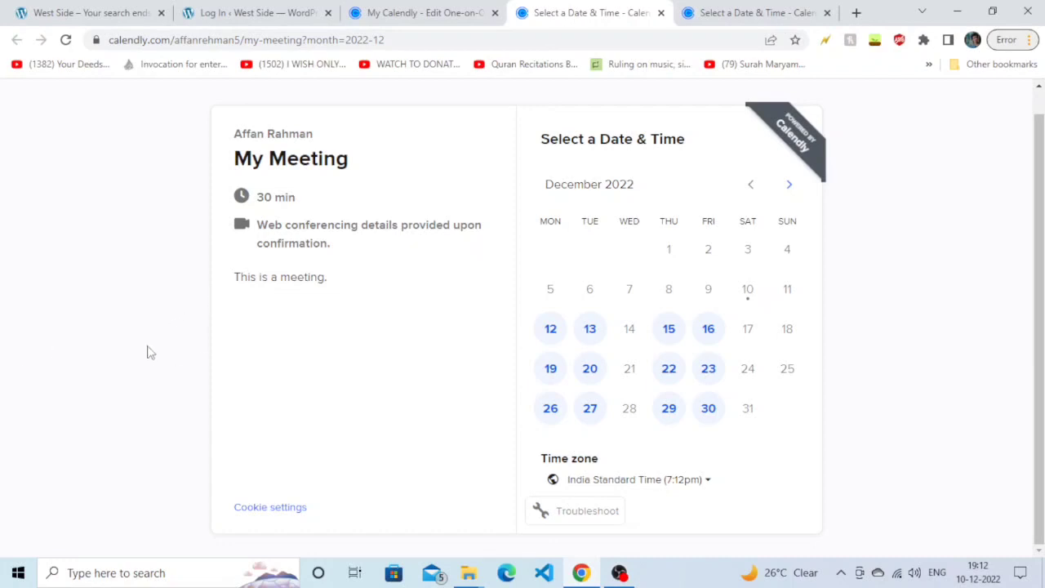
mouse_move(161, 351)
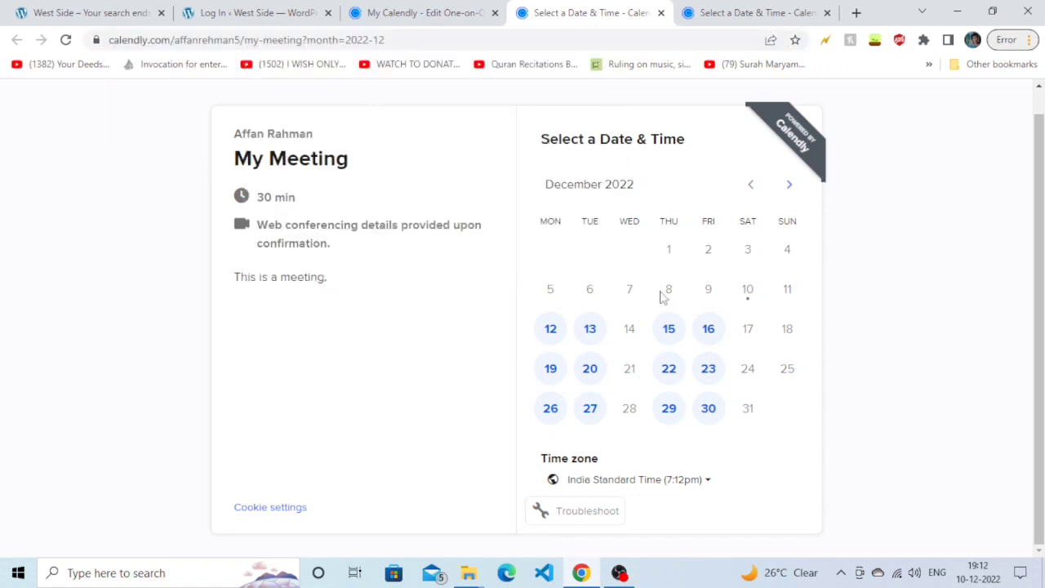
mouse_move(554, 181)
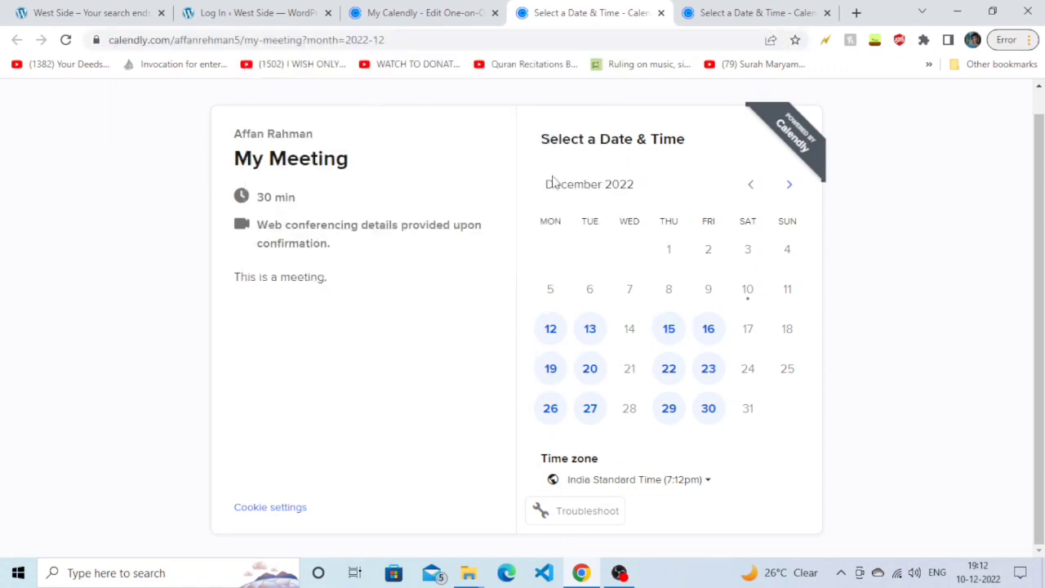
mouse_move(703, 328)
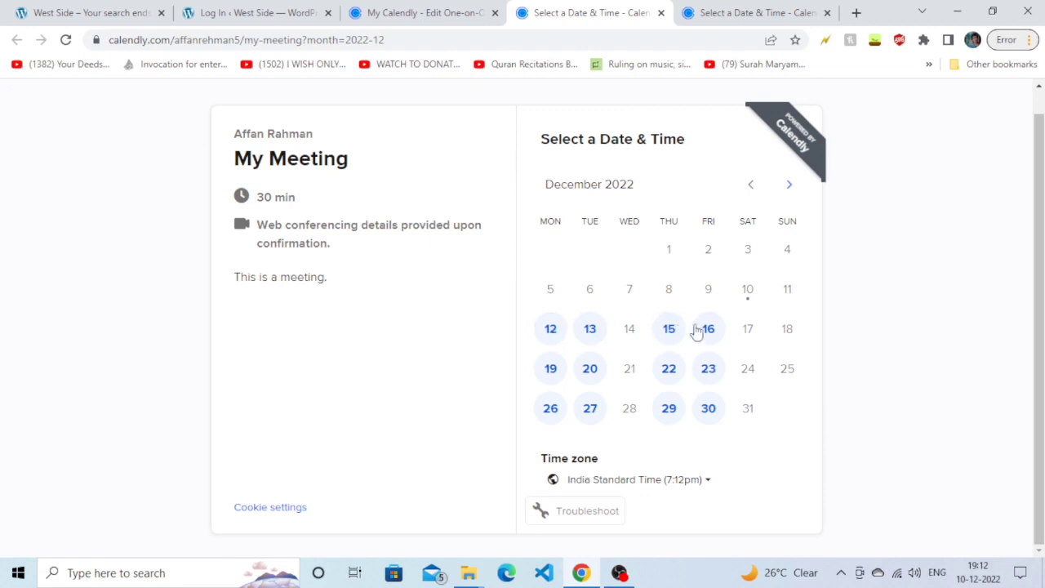
mouse_move(635, 270)
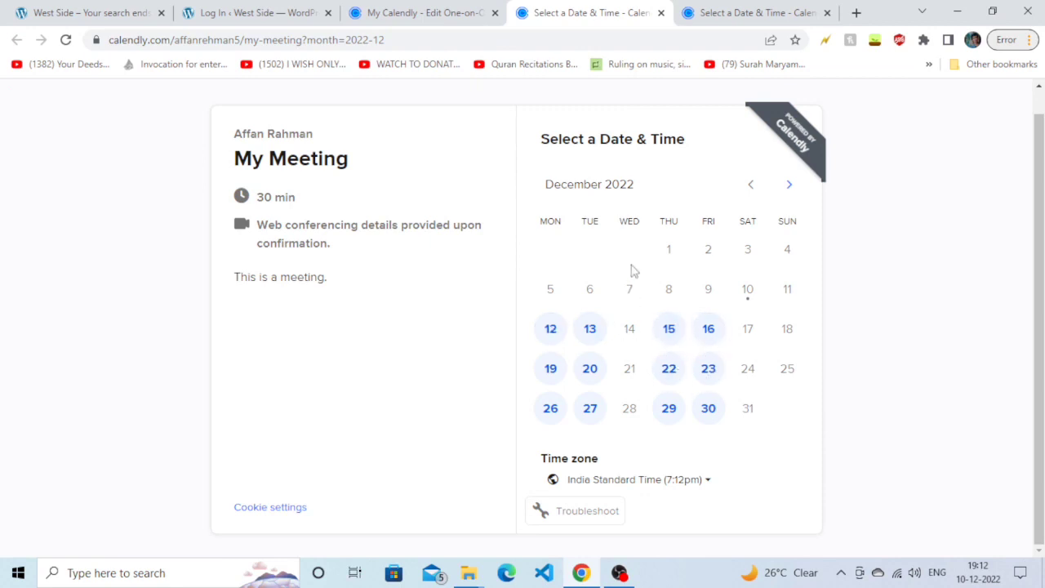
mouse_move(589, 328)
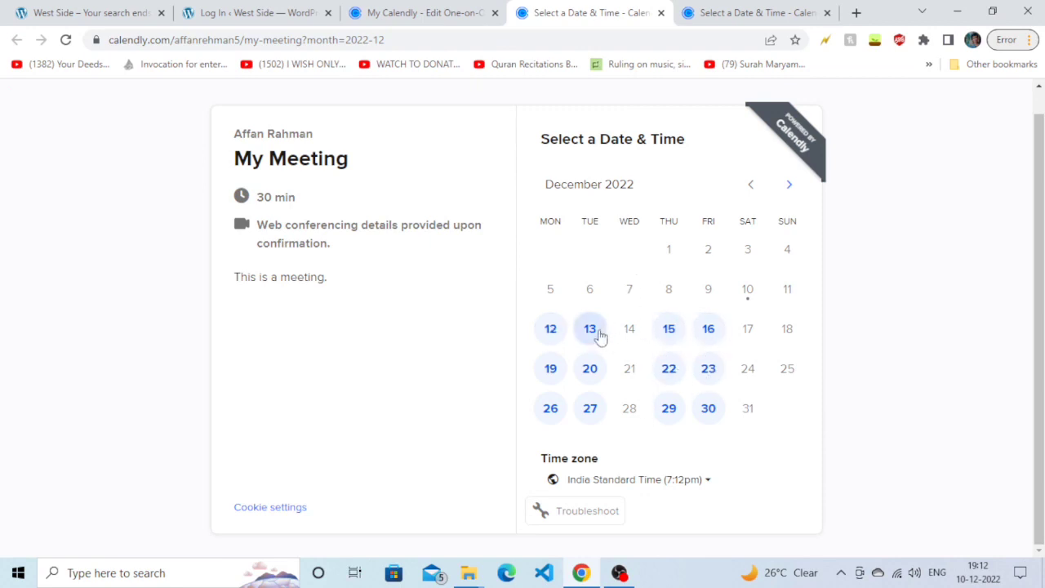
mouse_move(671, 294)
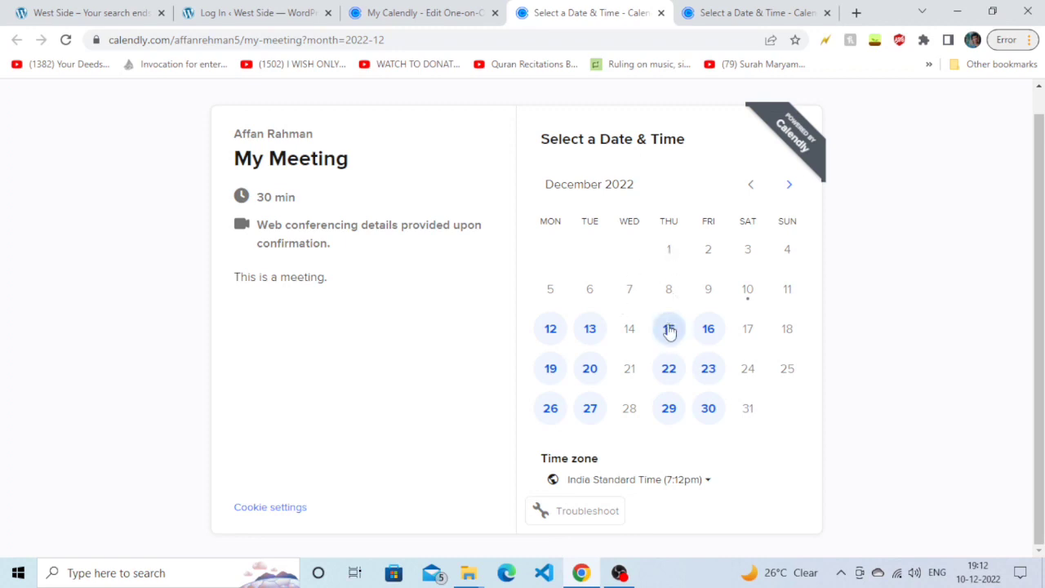
- Select Thursday December 15 and the 3:00pm slot for My Meeting
click(669, 328)
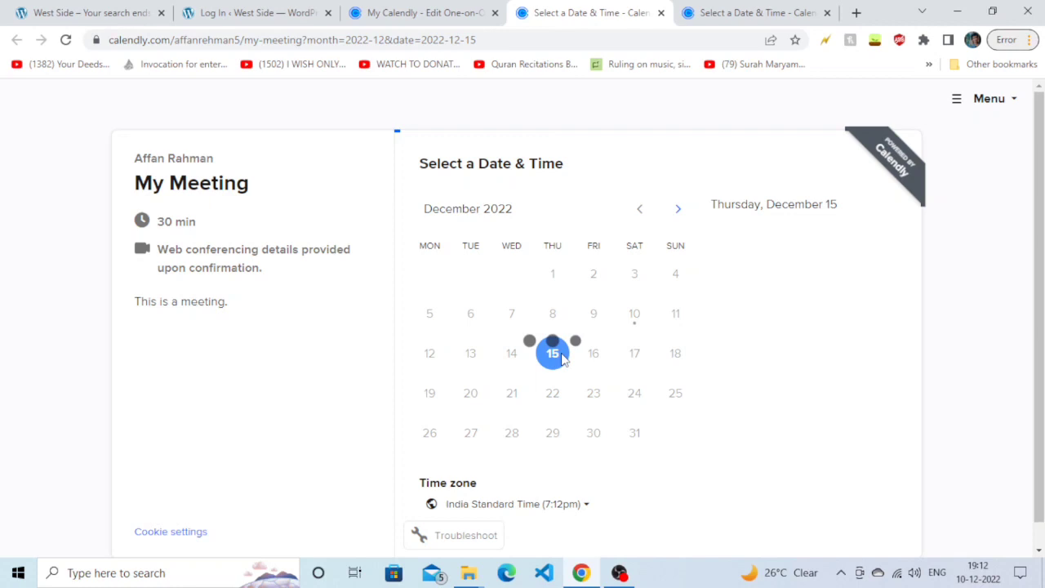
click(553, 353)
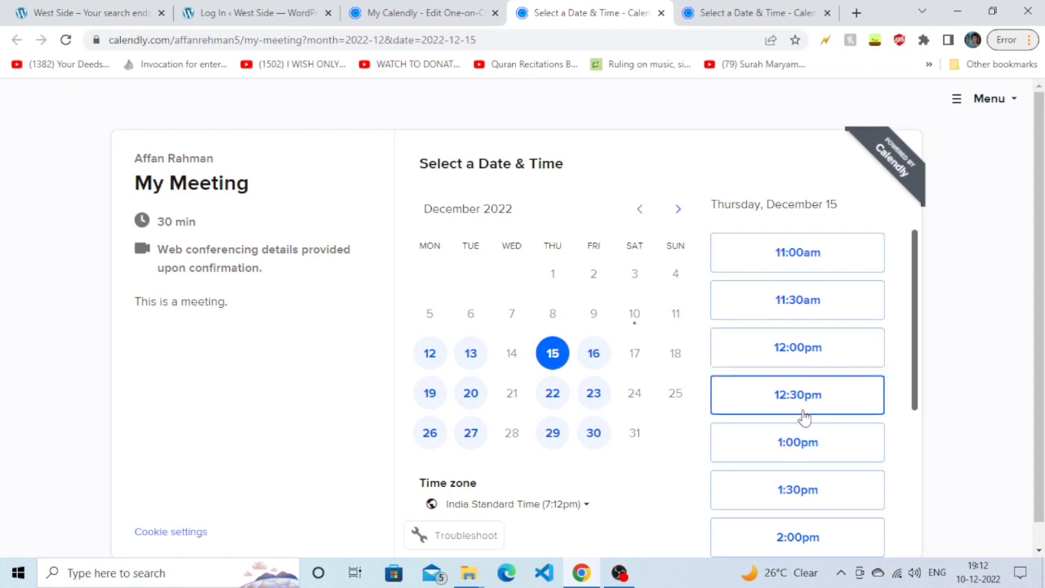
scroll(down, 3)
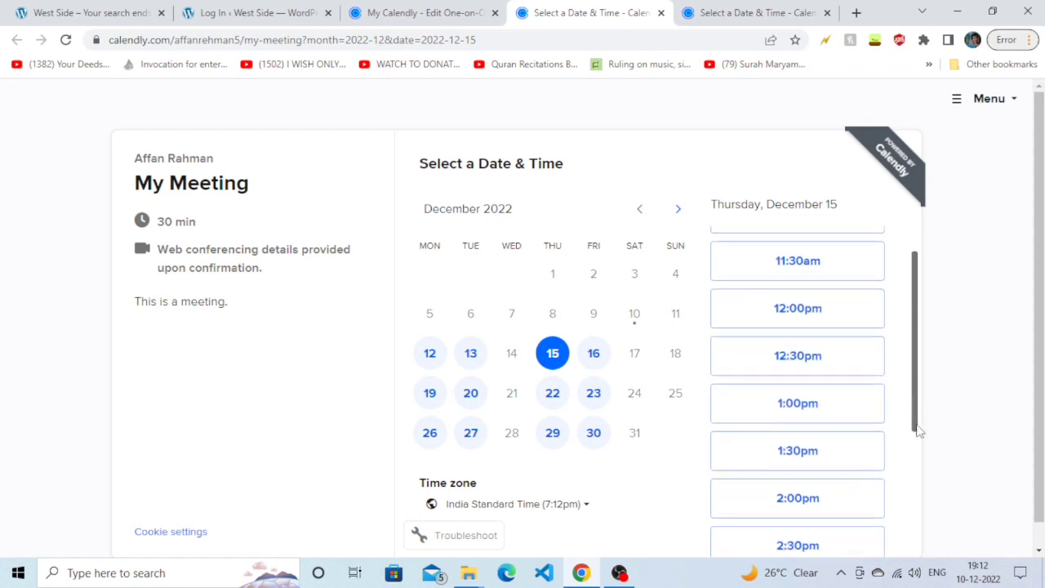
scroll(down, 3)
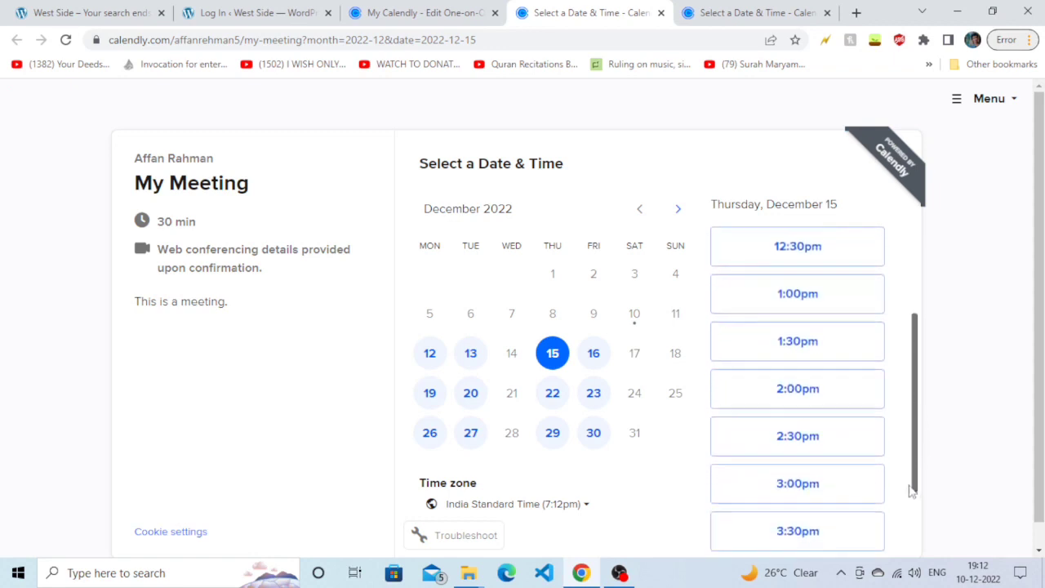
scroll(down, 3)
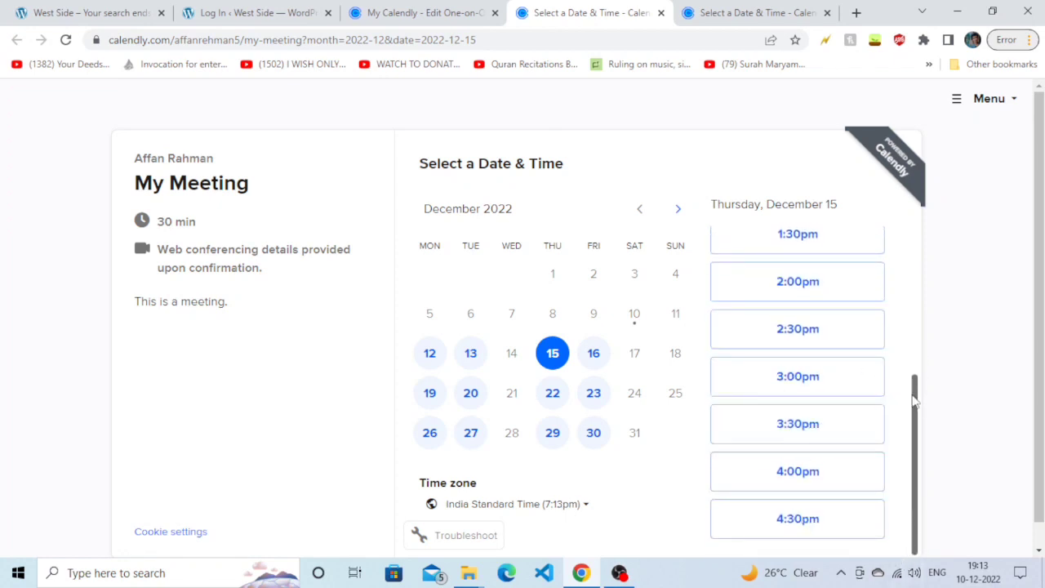
click(796, 377)
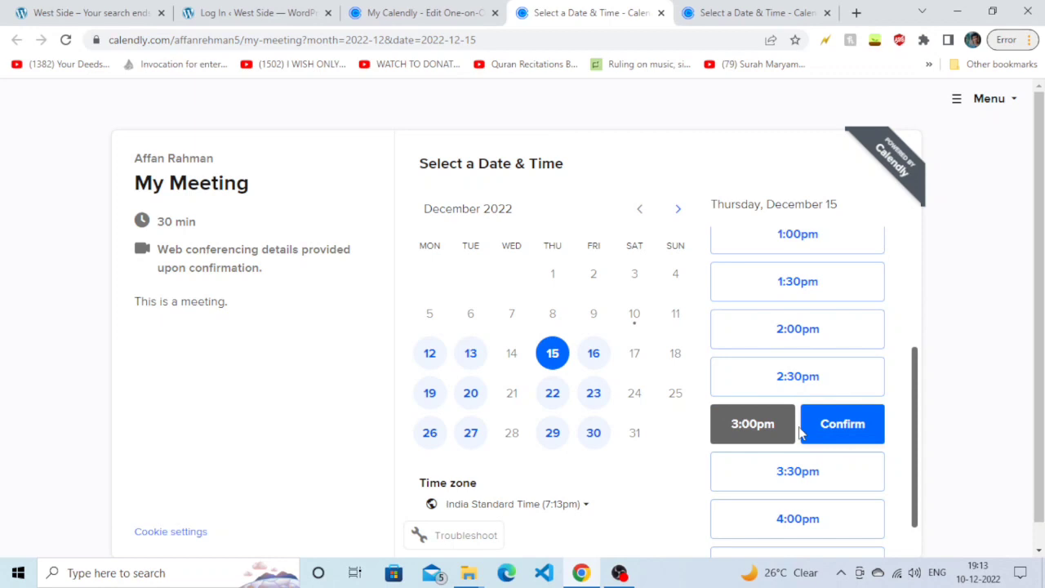
mouse_move(842, 423)
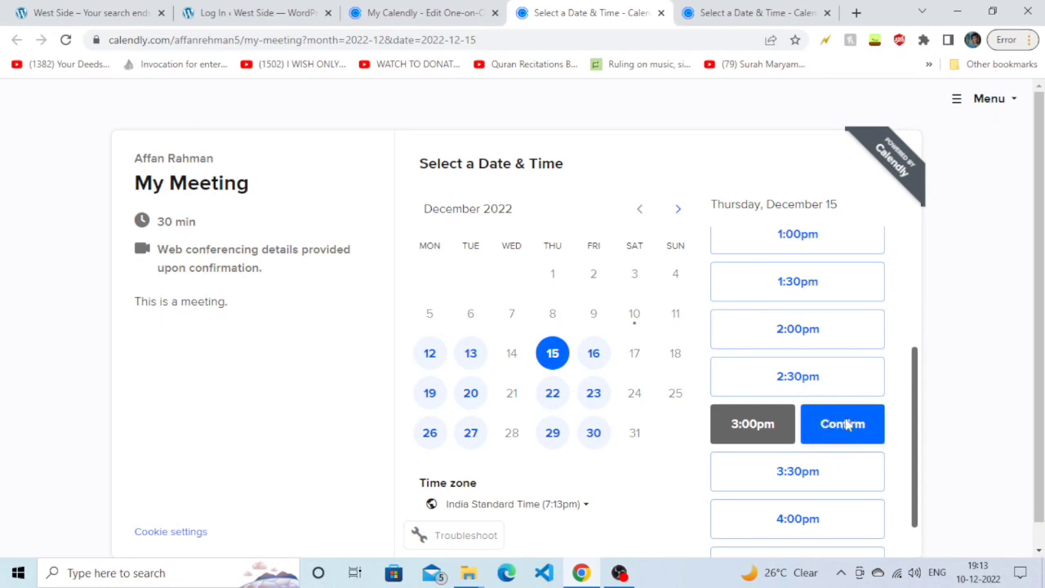
- Confirm the 3:00pm slot and enter the name "Zaif"
click(842, 424)
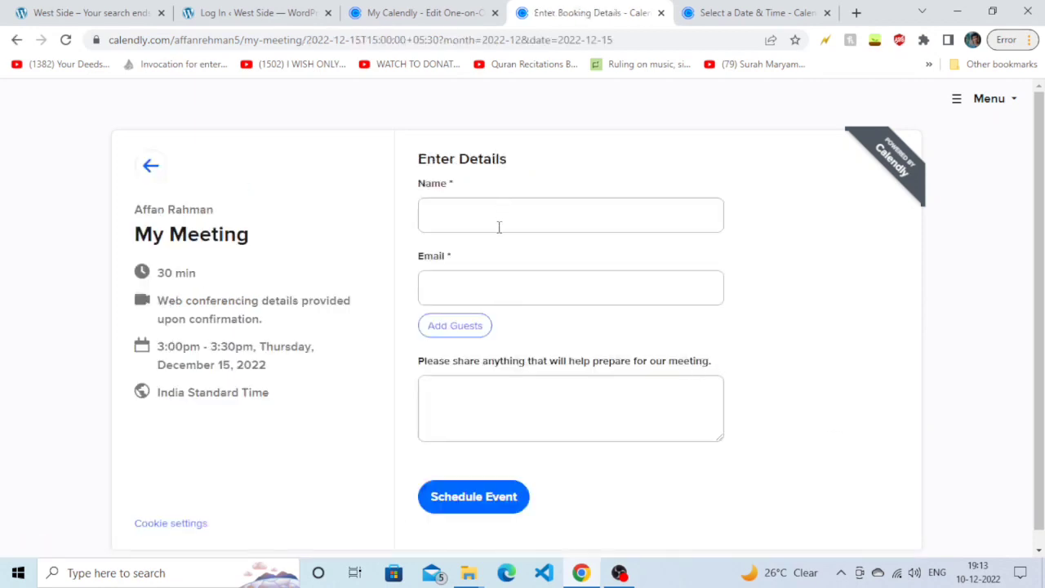
click(570, 215)
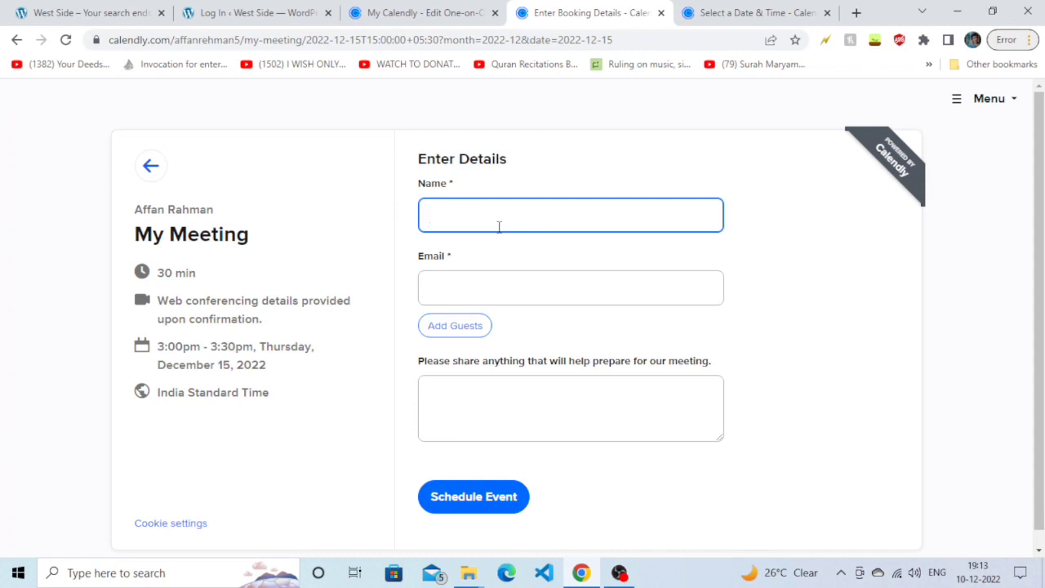
text(Z)
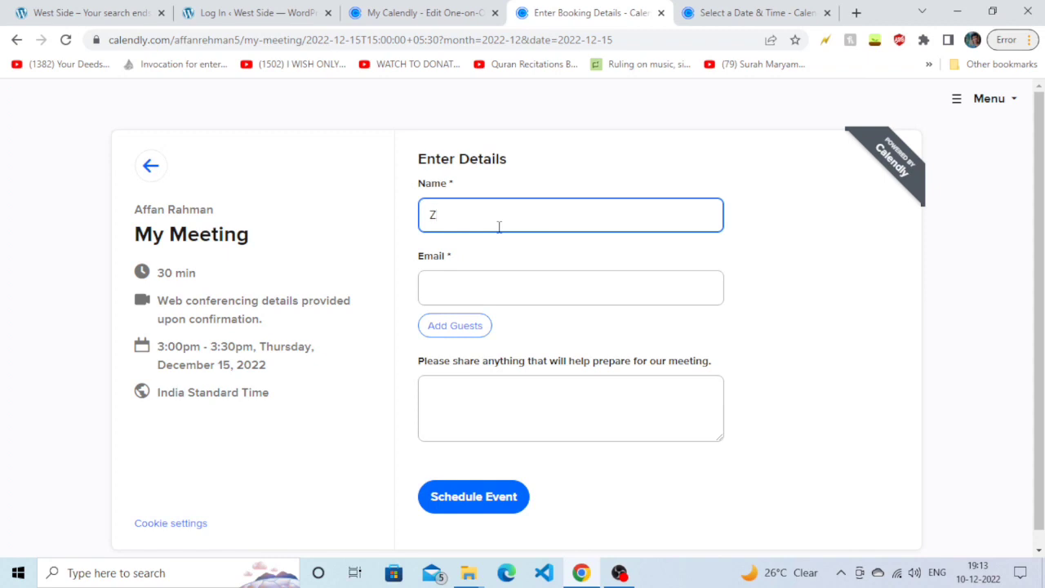
text(aif)
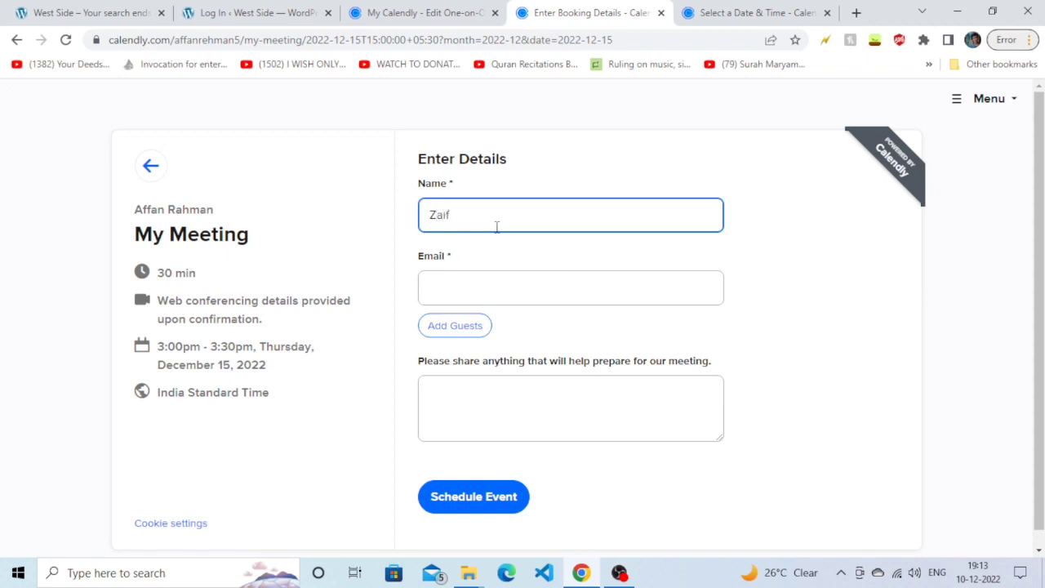
- Enter the booker's email address beginning "thaffa"
click(570, 287)
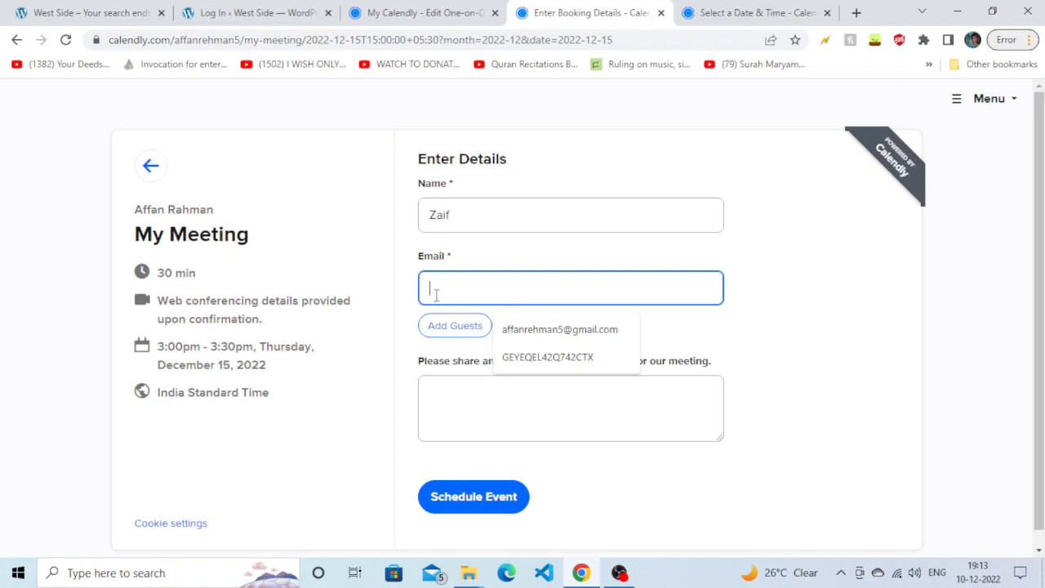
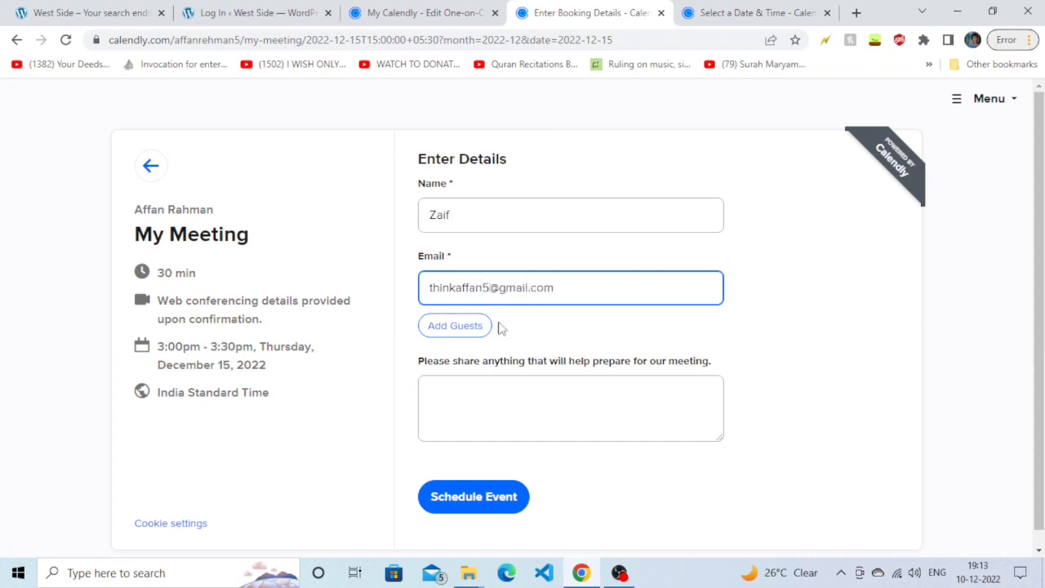
mouse_move(539, 351)
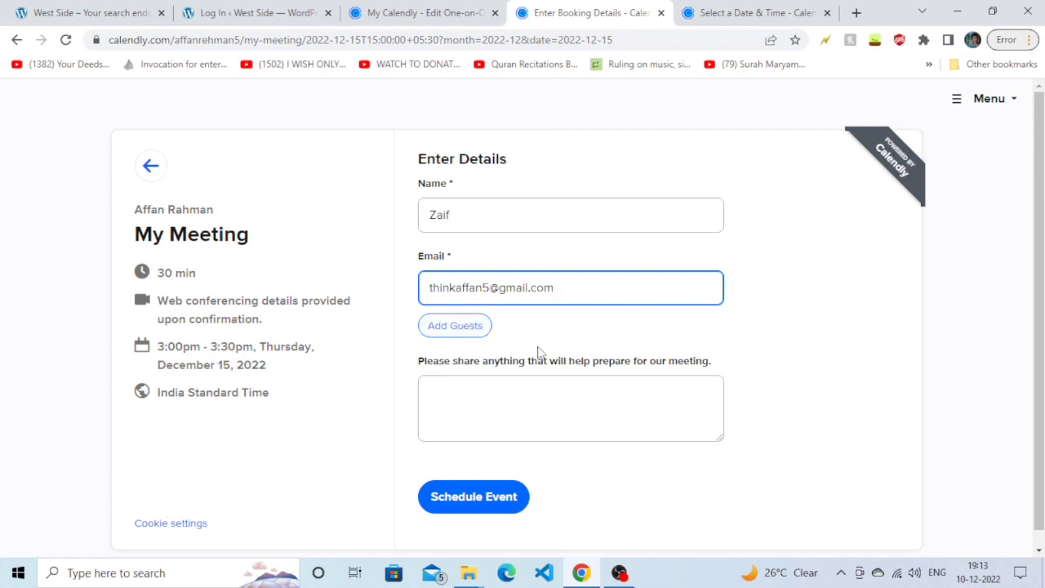
- Add the note "I want to join the meeting." and schedule the event
click(570, 408)
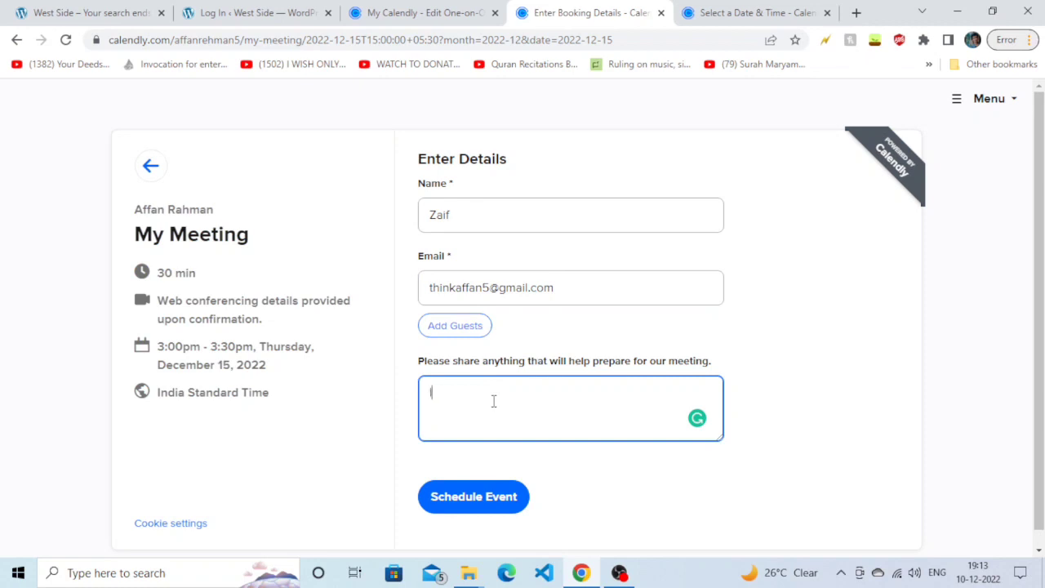
text(I want to)
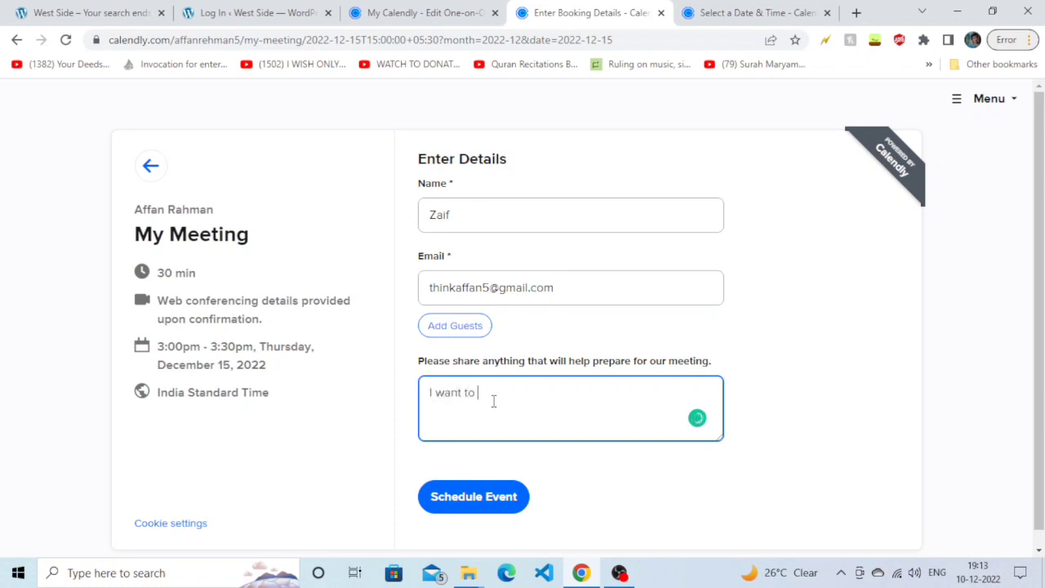
text(join)
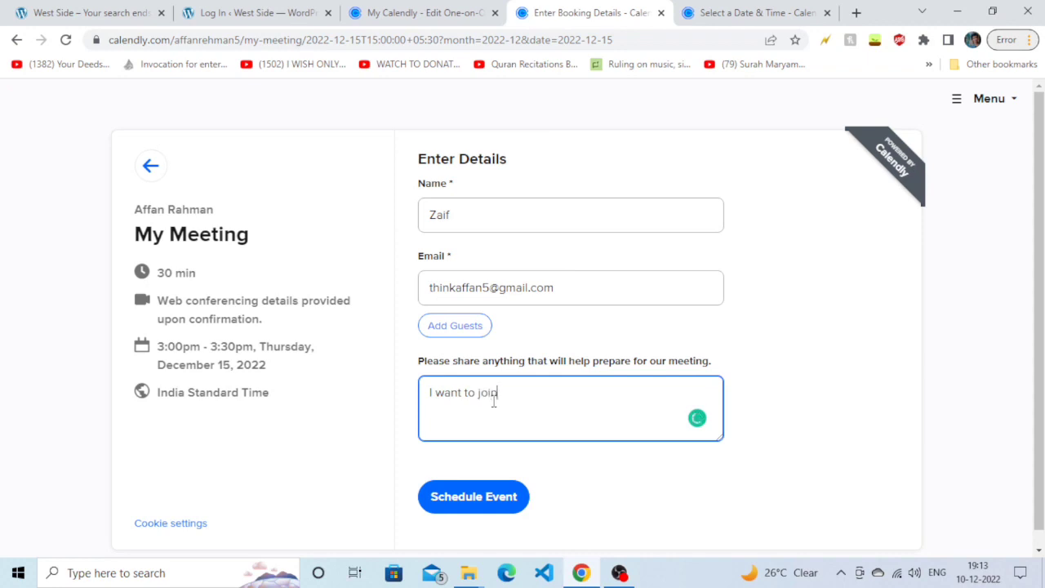
text(the me)
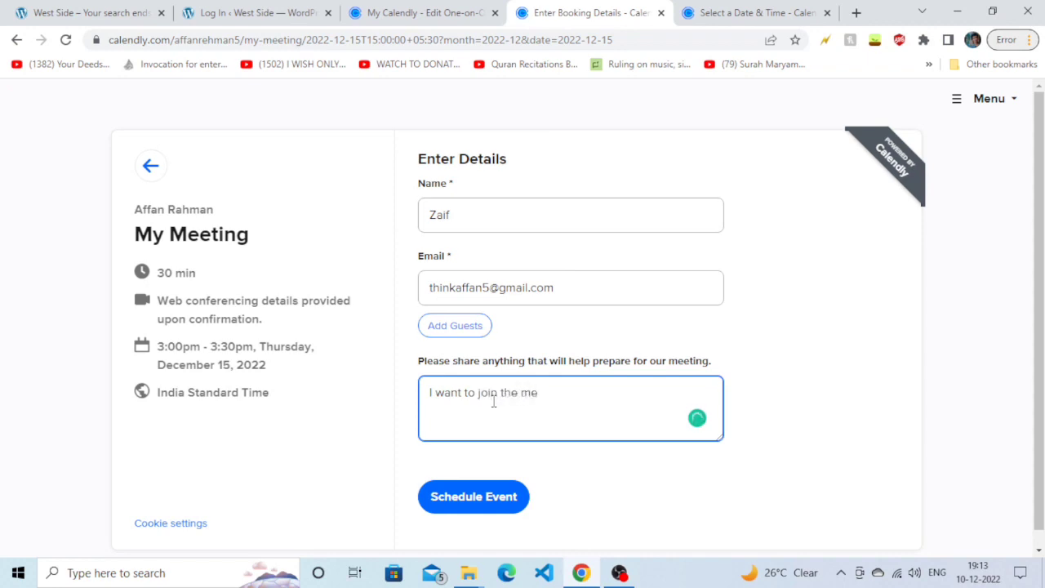
text(eting.)
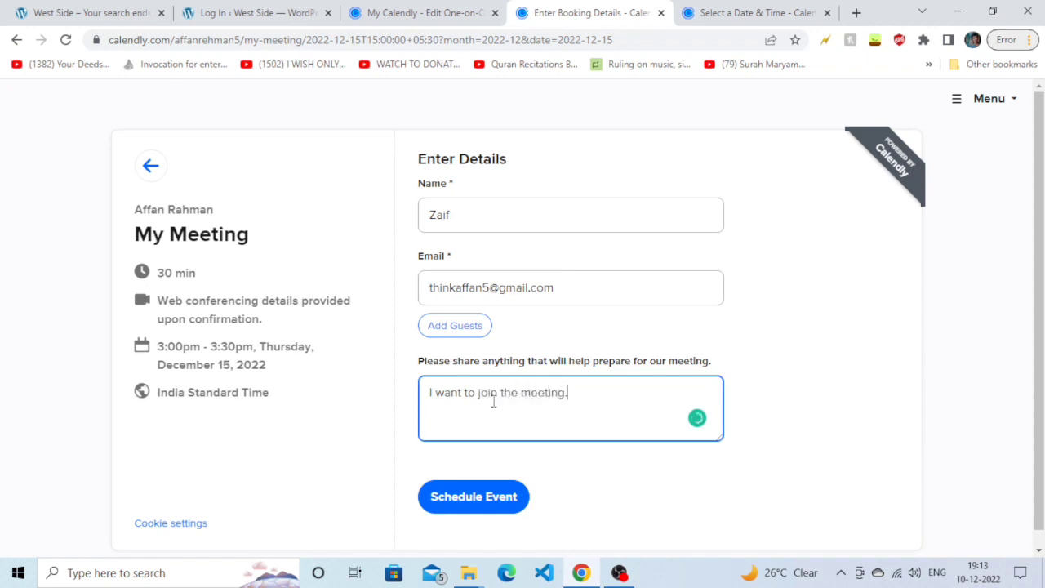
mouse_move(473, 496)
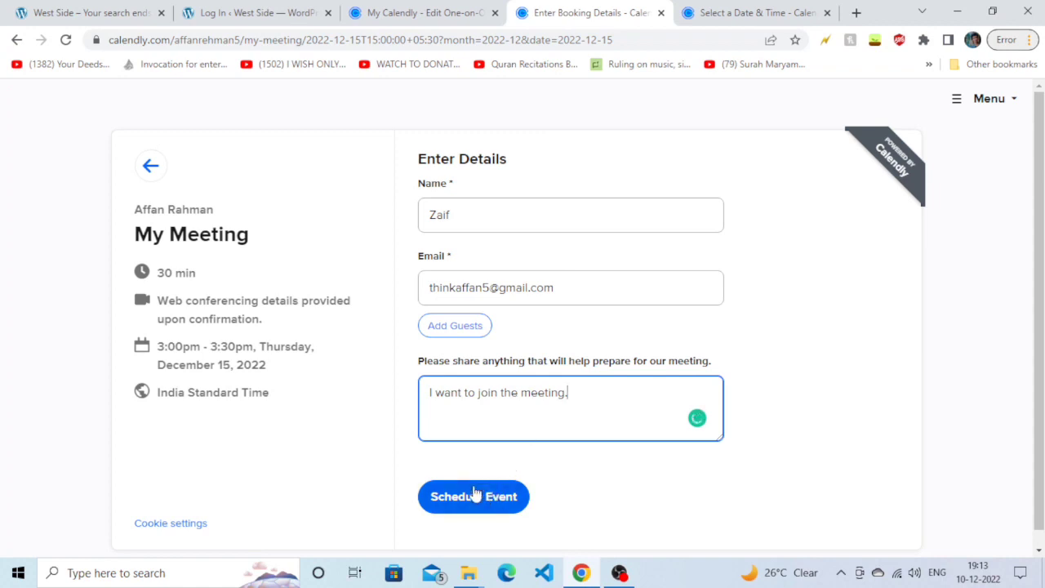
click(473, 497)
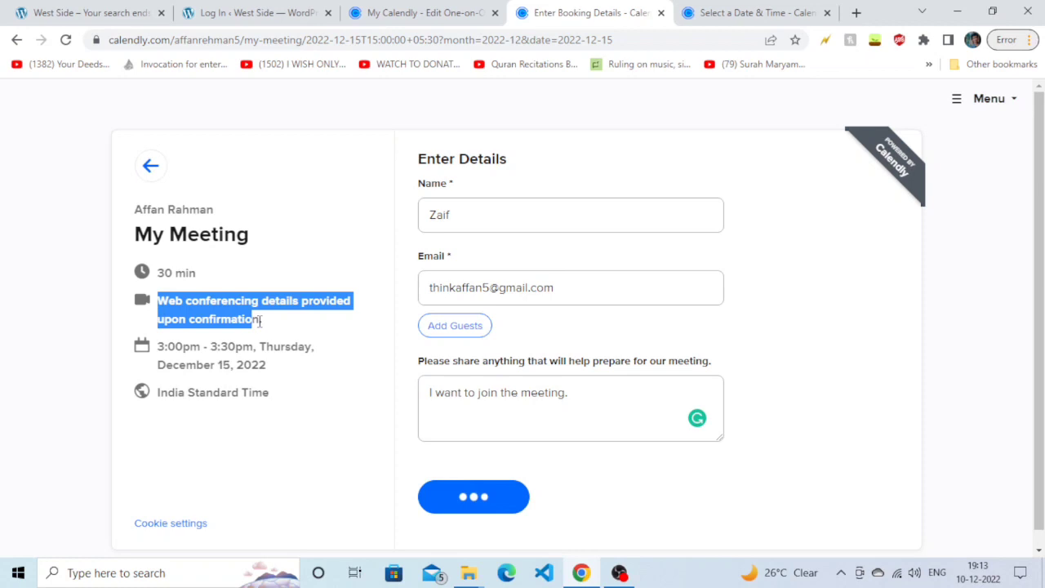
click(474, 496)
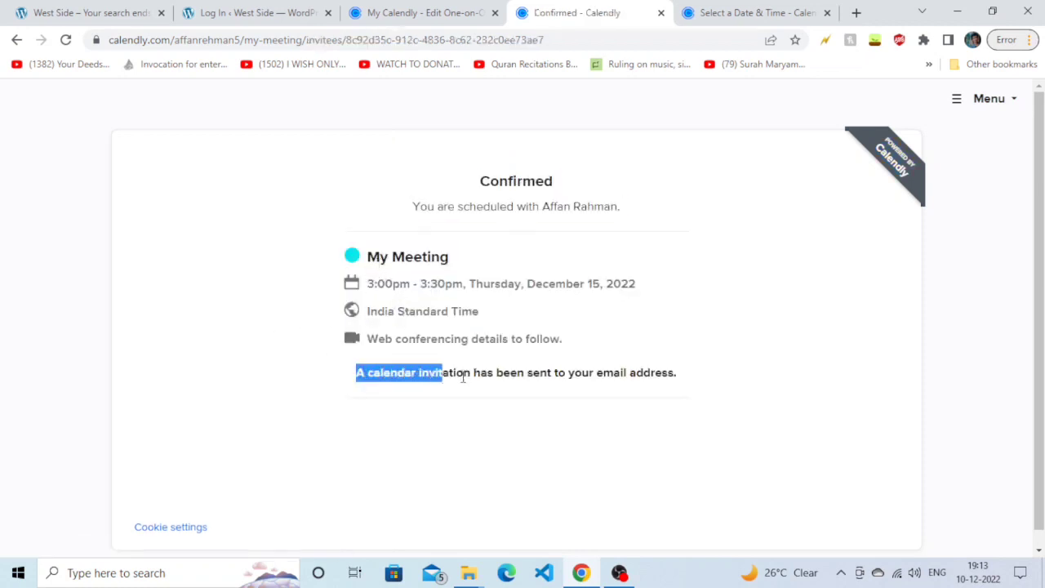
click(494, 180)
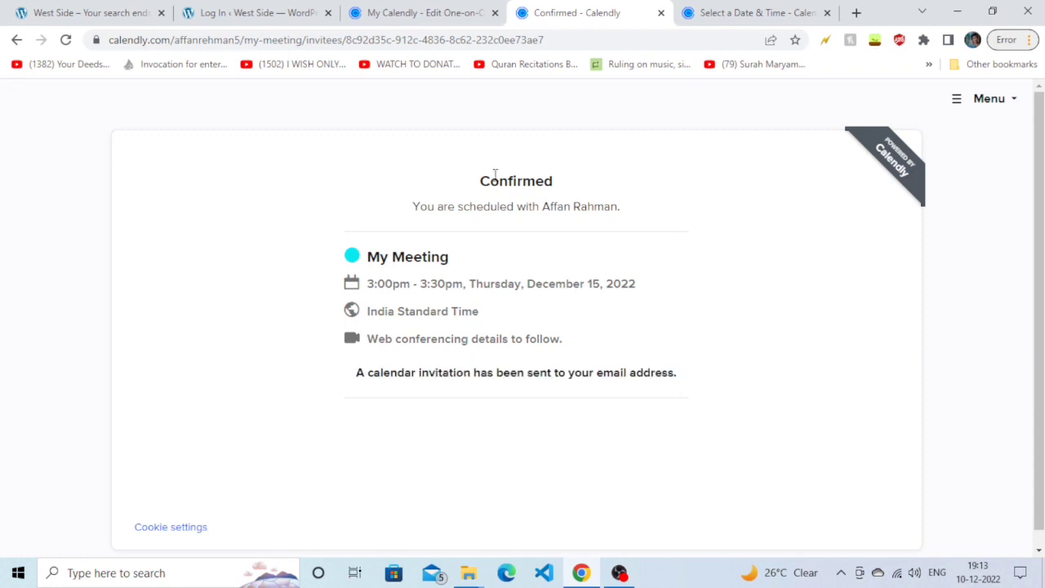
double_click(515, 206)
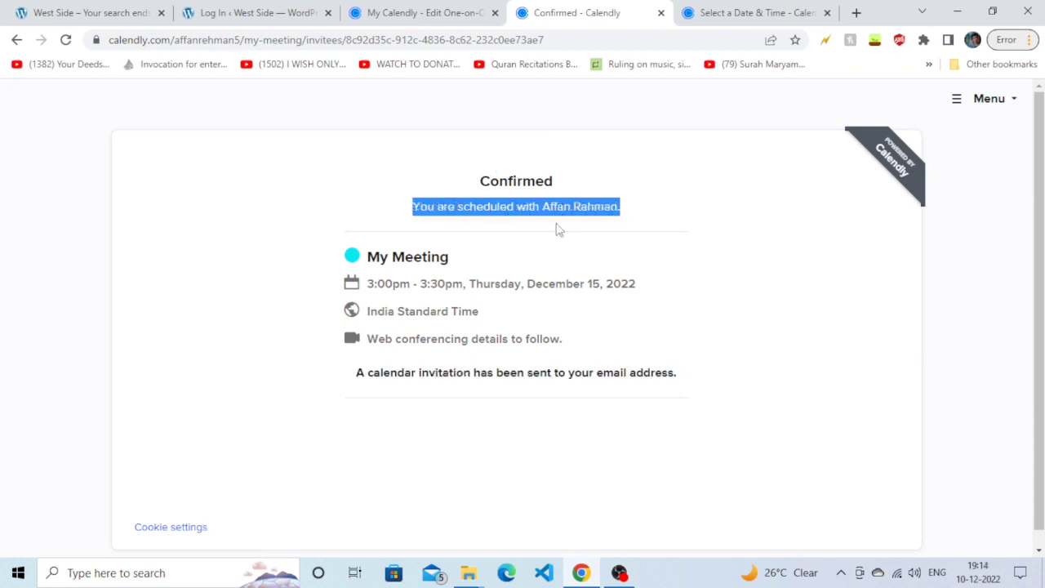